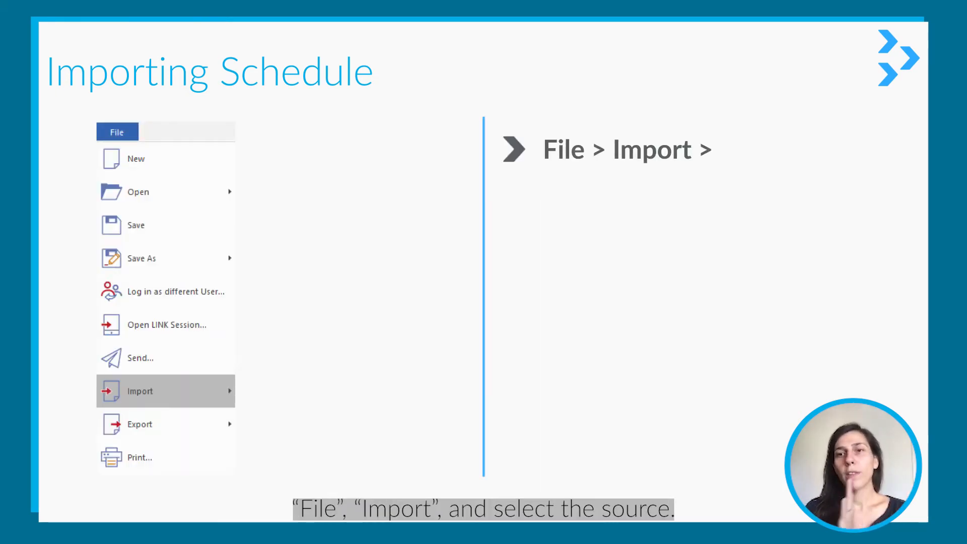
Step: Show the Import submenu of schedule sources: Primavera P6, MS Project XML, Asta Powerproject and Excel
left_click(140, 391)
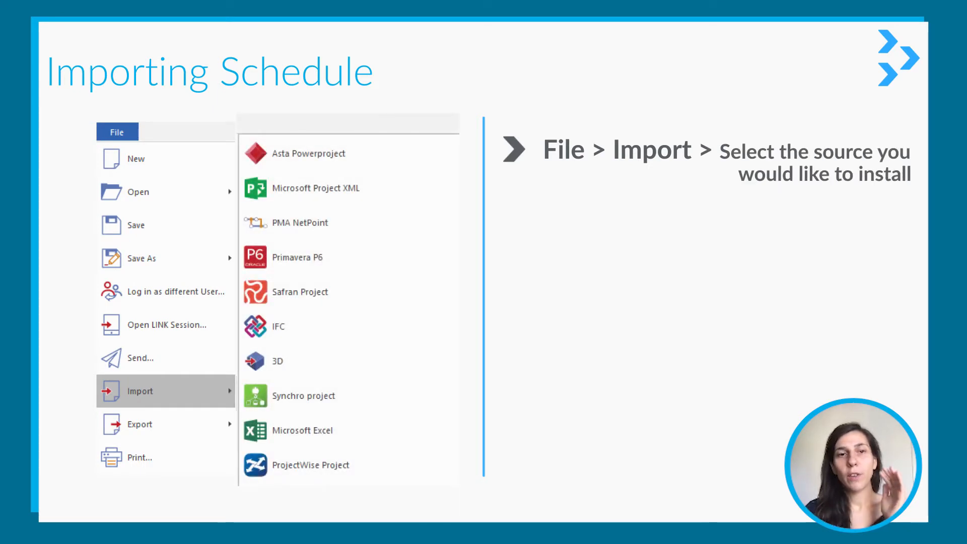